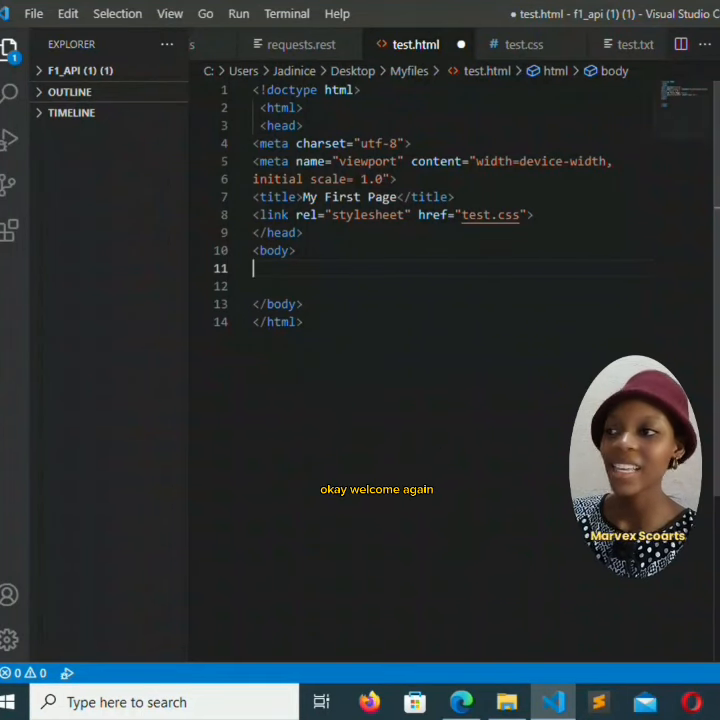
Step: Start a video tag in test.html's body with src set to sweet.mp4
left_click(507, 701)
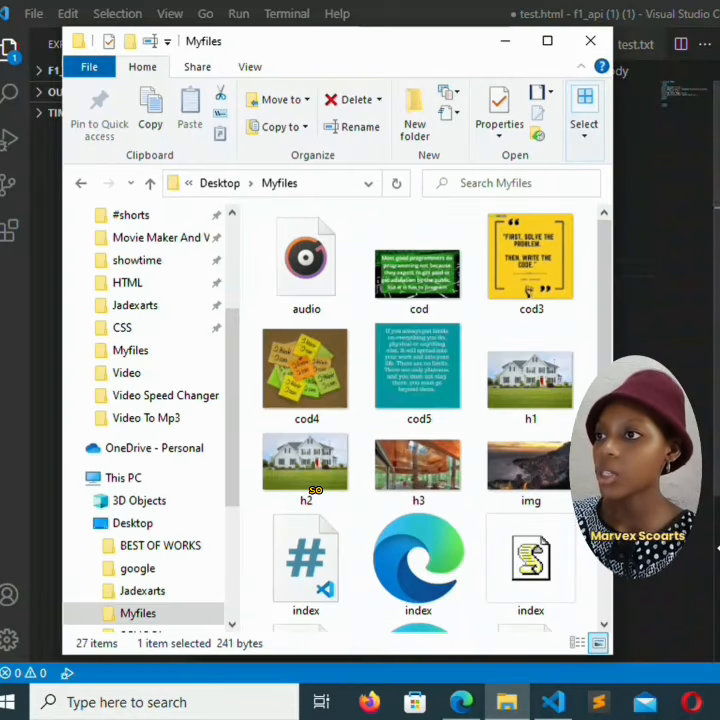
mouse_move(545, 275)
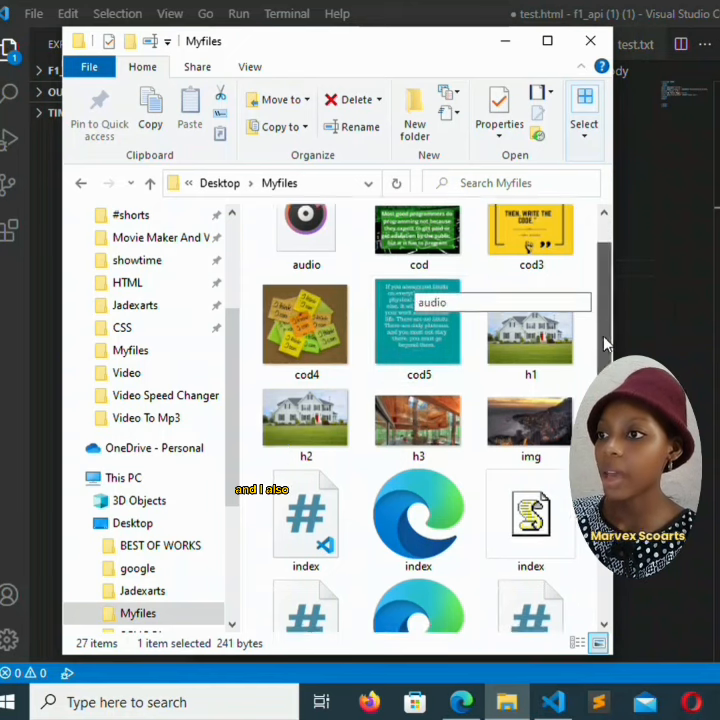
scroll("down", 3)
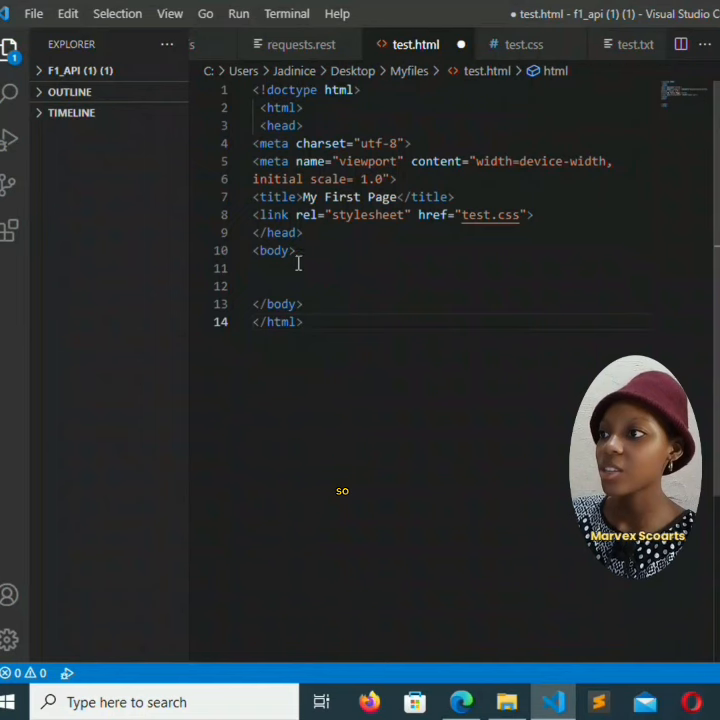
type("<>")
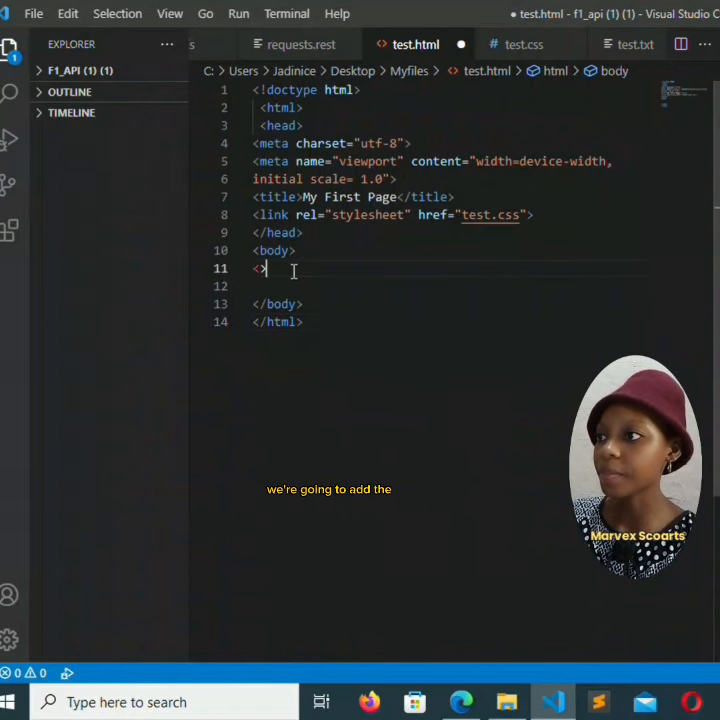
type("video")
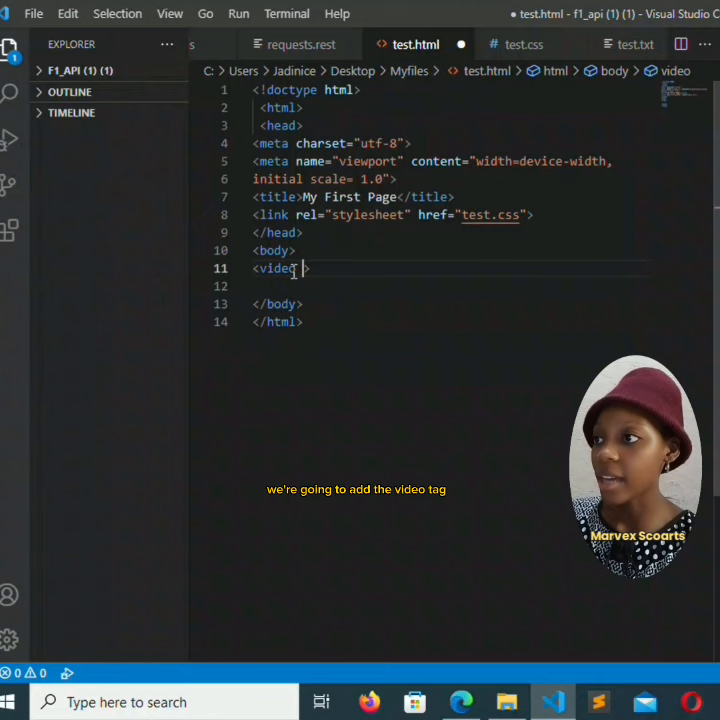
type("src=\"\"")
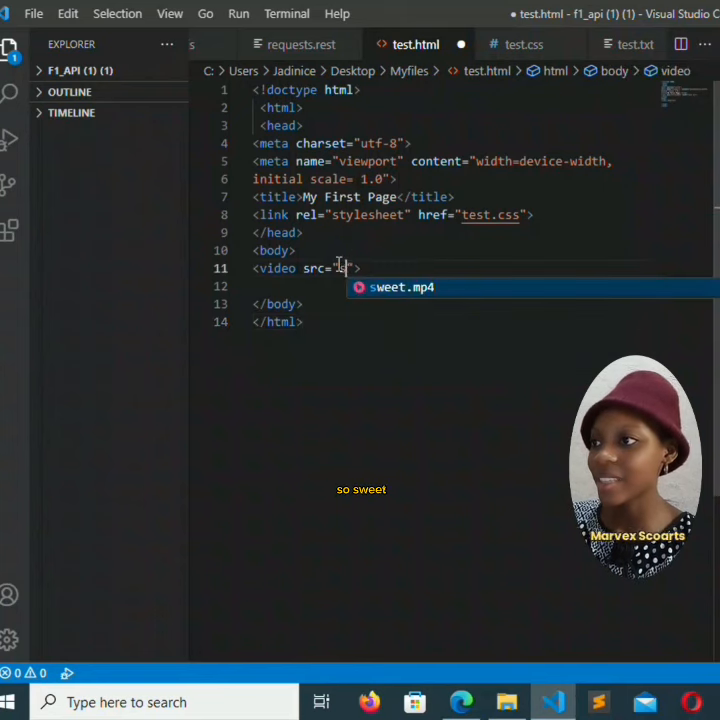
type("sweet.mp4")
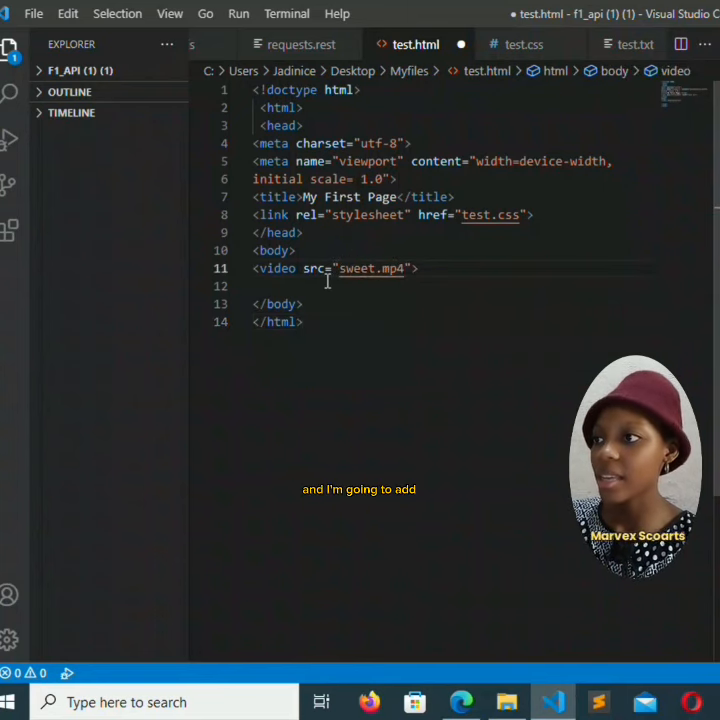
Step: Add width 320 and height 240 attributes to the video tag
type("width")
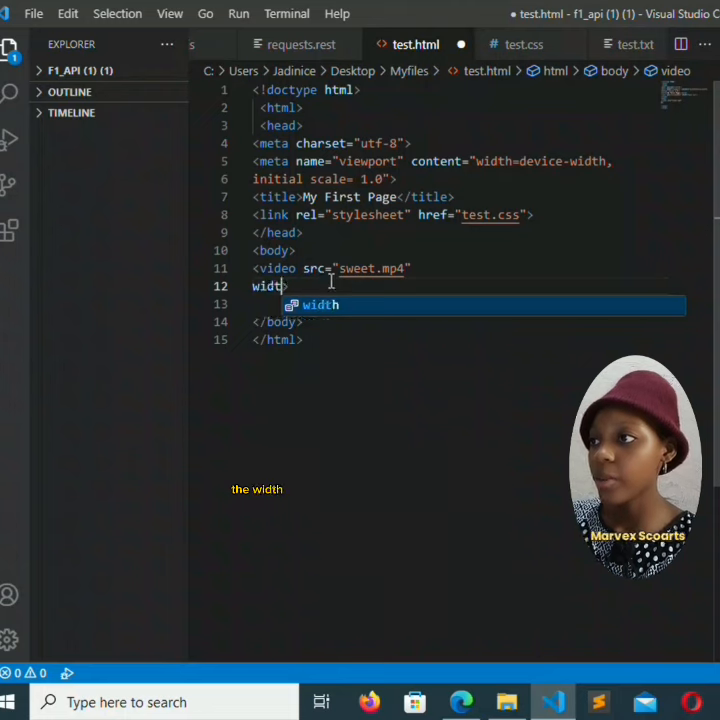
type("=\"\"")
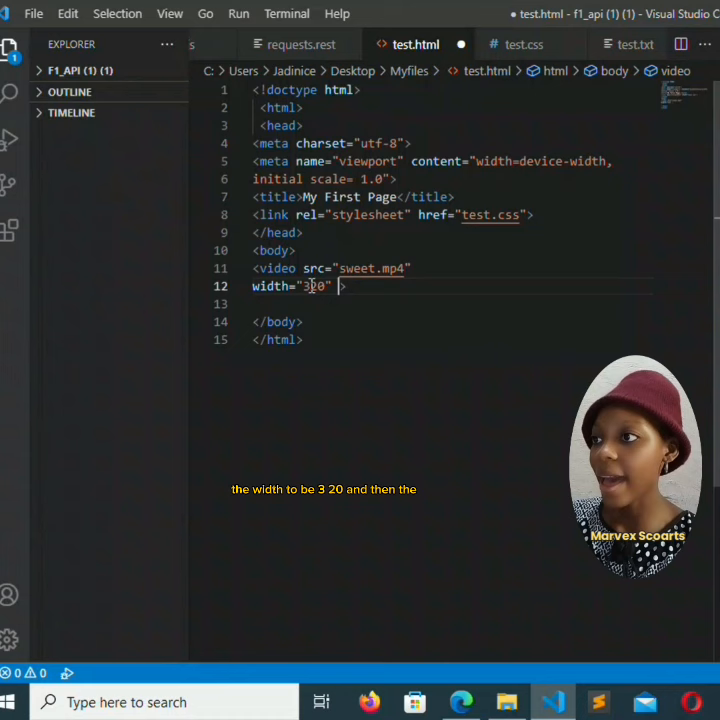
type("height=\"\"")
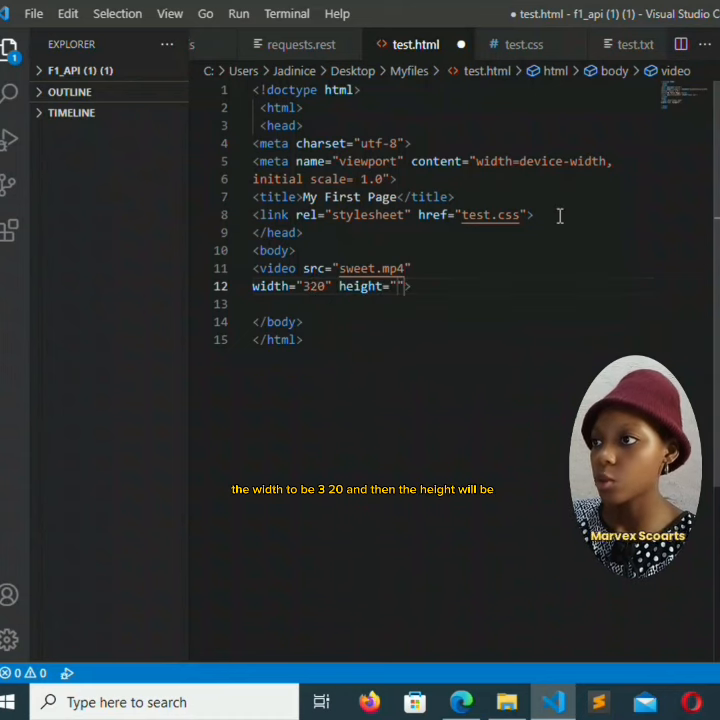
type("240")
type("p>")
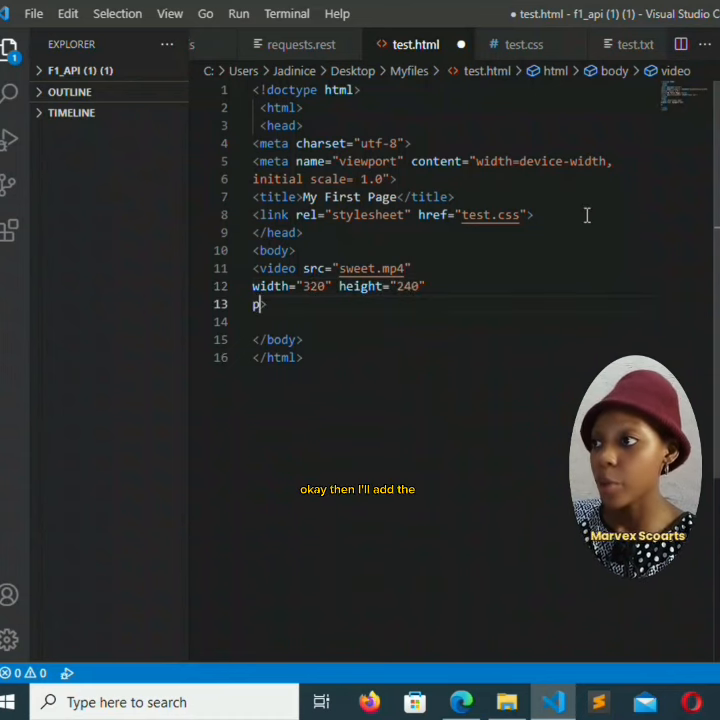
Step: Add a poster attribute pointing to h1.jpeg on the video tag
type("oster=")
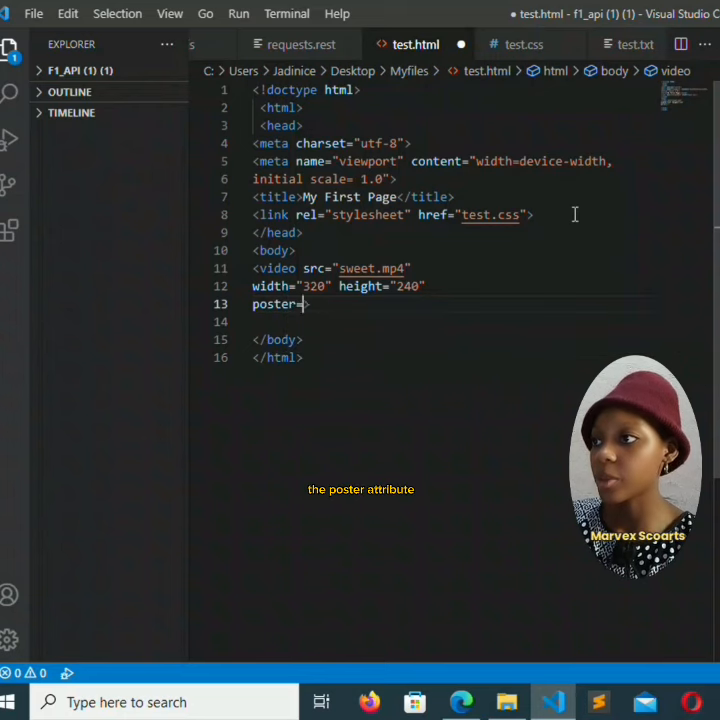
type("=\"")
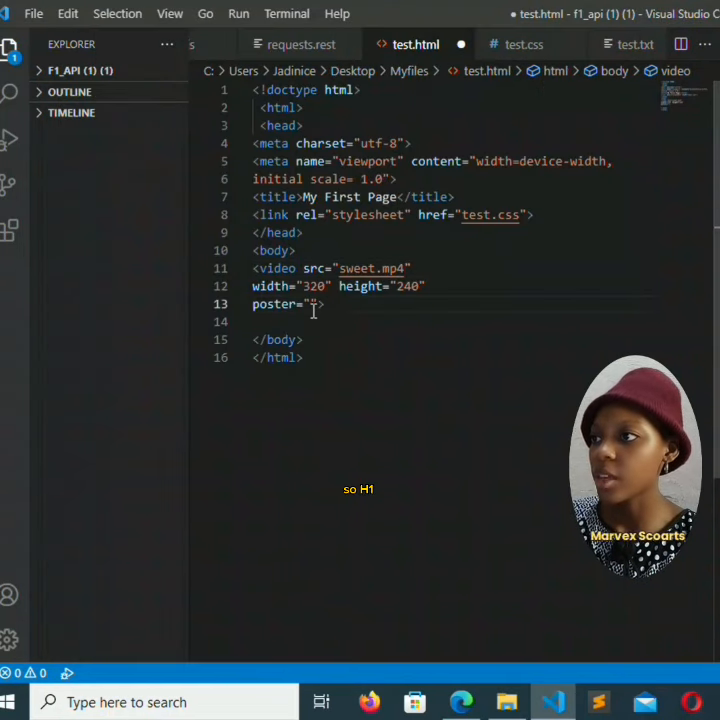
type("1.jpeg")
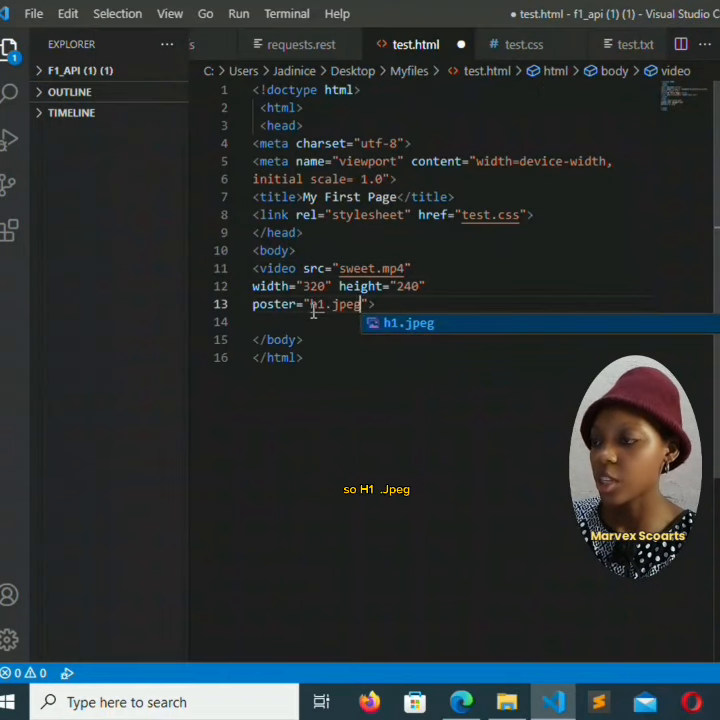
key("Tab")
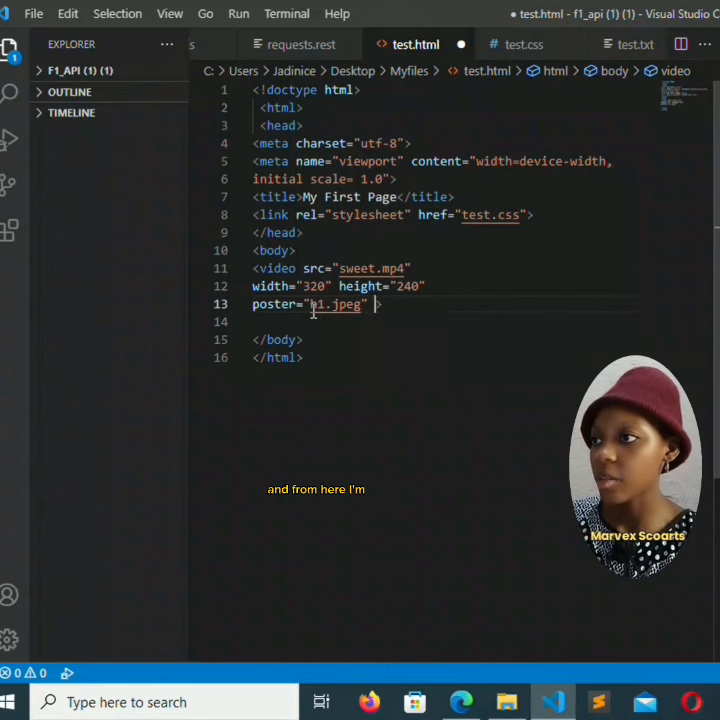
Step: Add the controls attribute and close the element with </video>
type("contre")
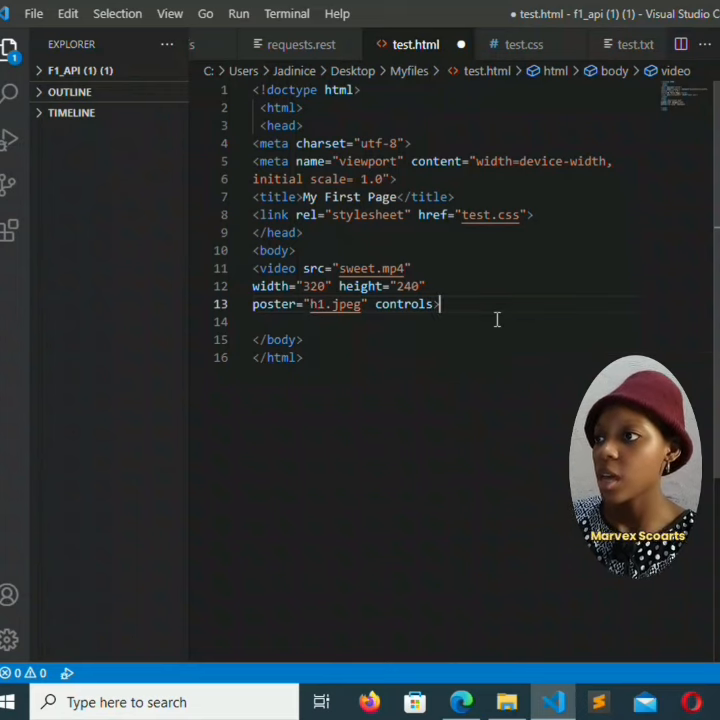
type("</video>")
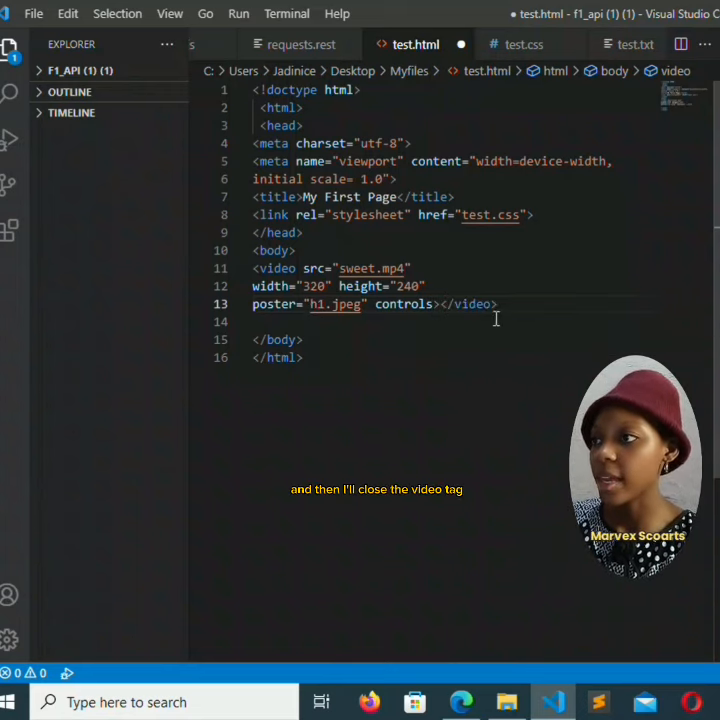
left_click(497, 304)
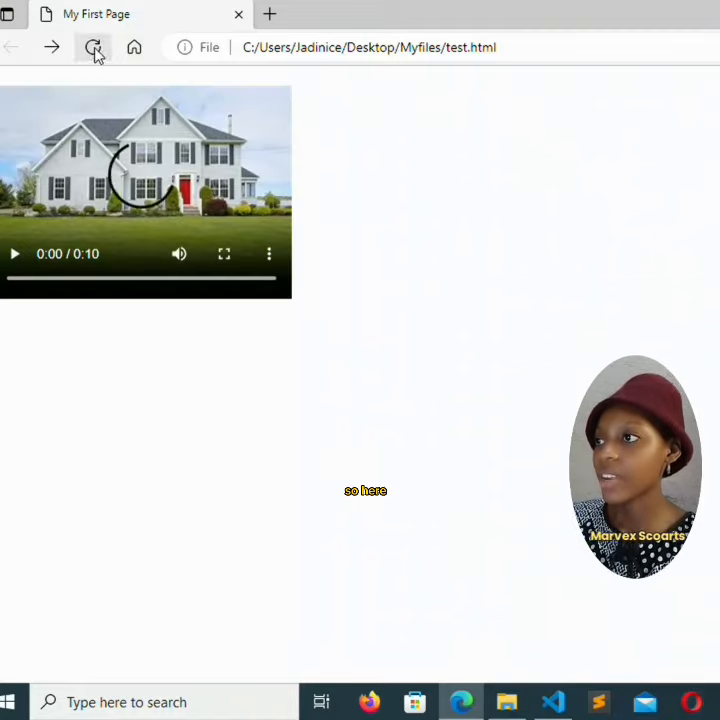
Step: Reload test.html in Edge and start playing the house-poster video
left_click(93, 47)
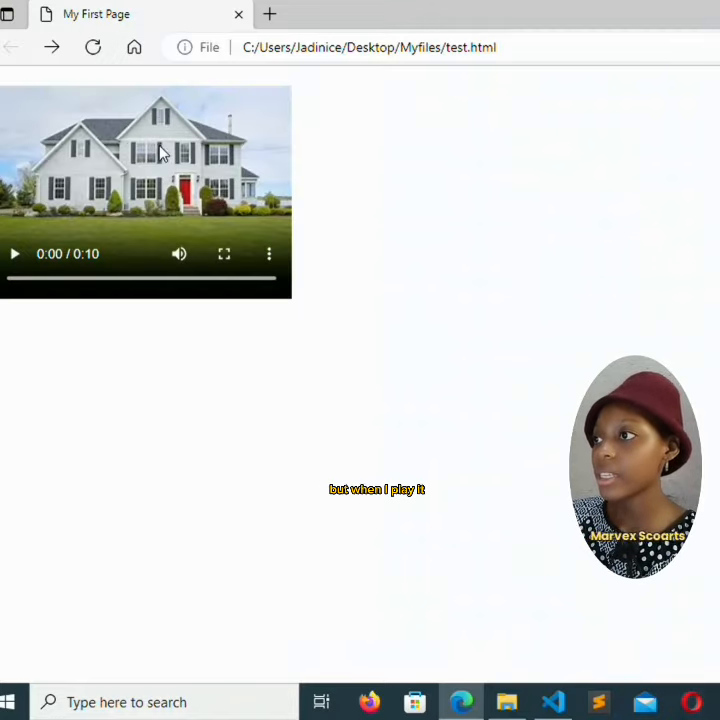
left_click(14, 253)
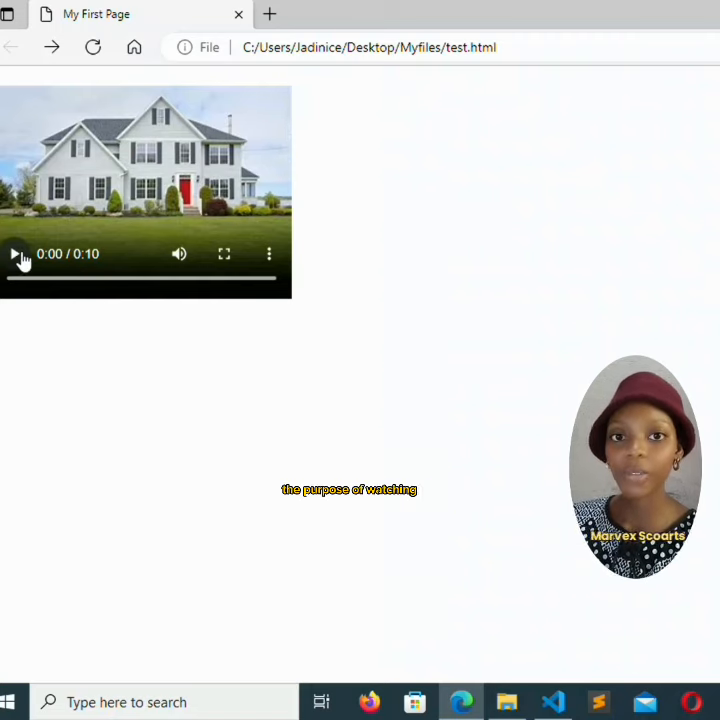
left_click(15, 253)
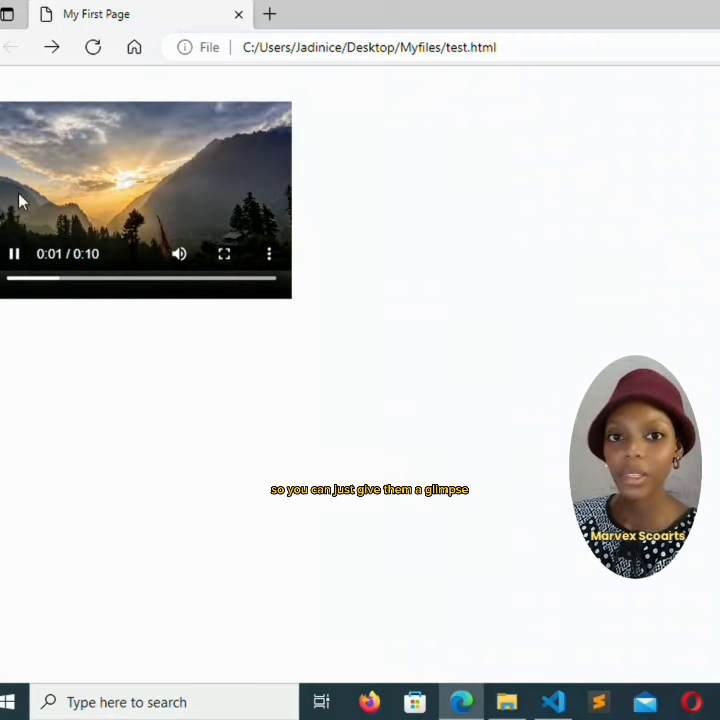